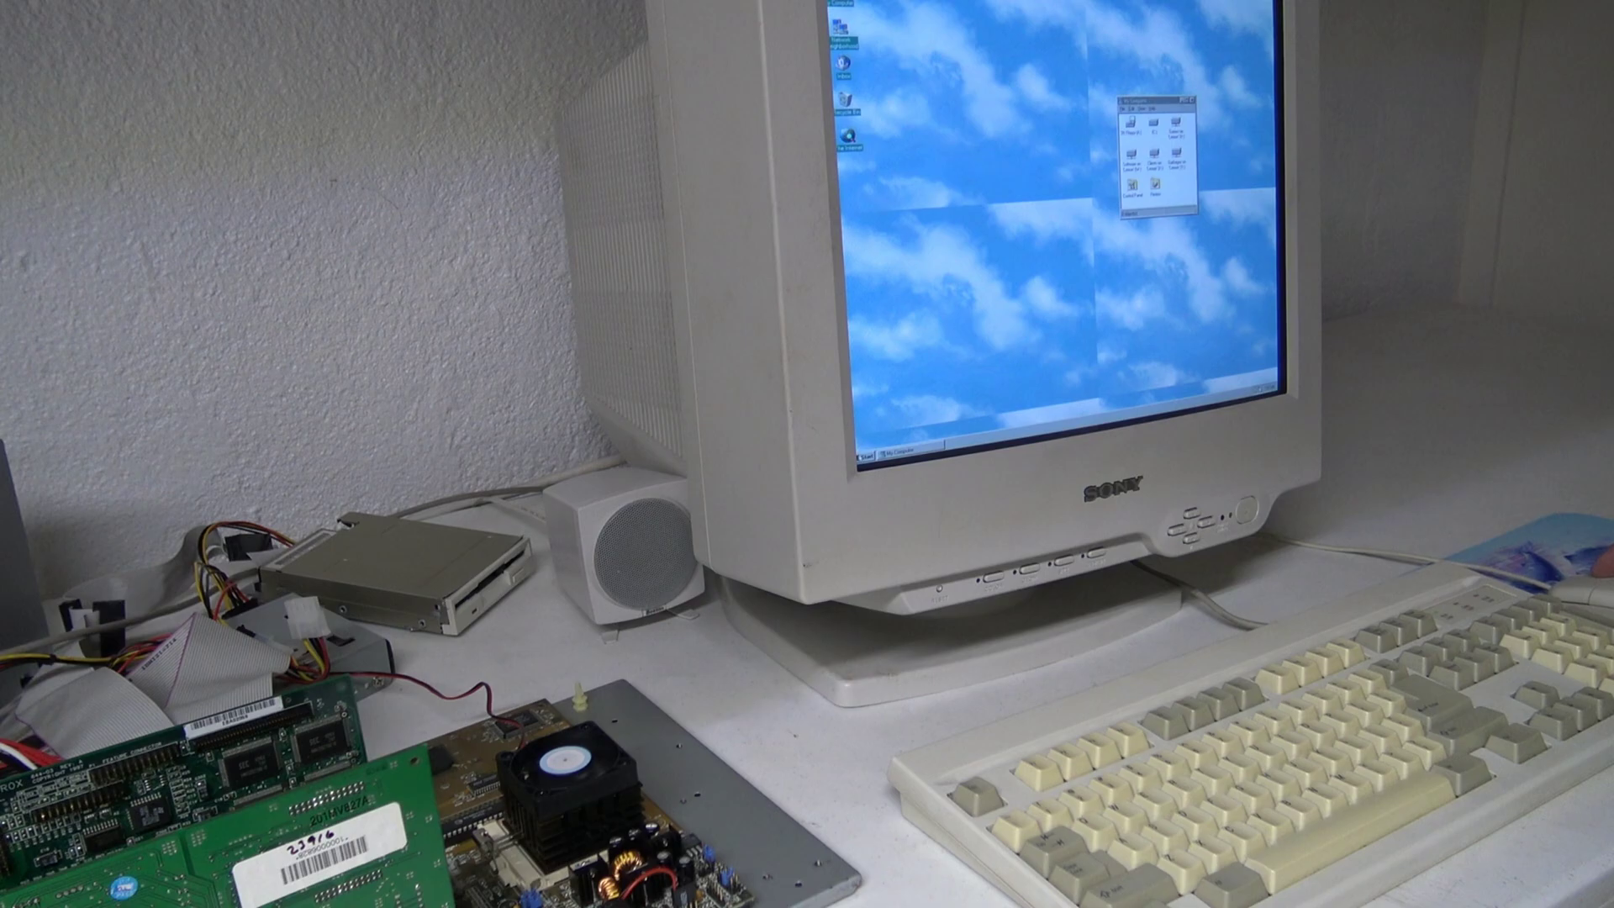
# Bring up the Start menu over the Windows 98 desktop
pyautogui.click(863, 455)
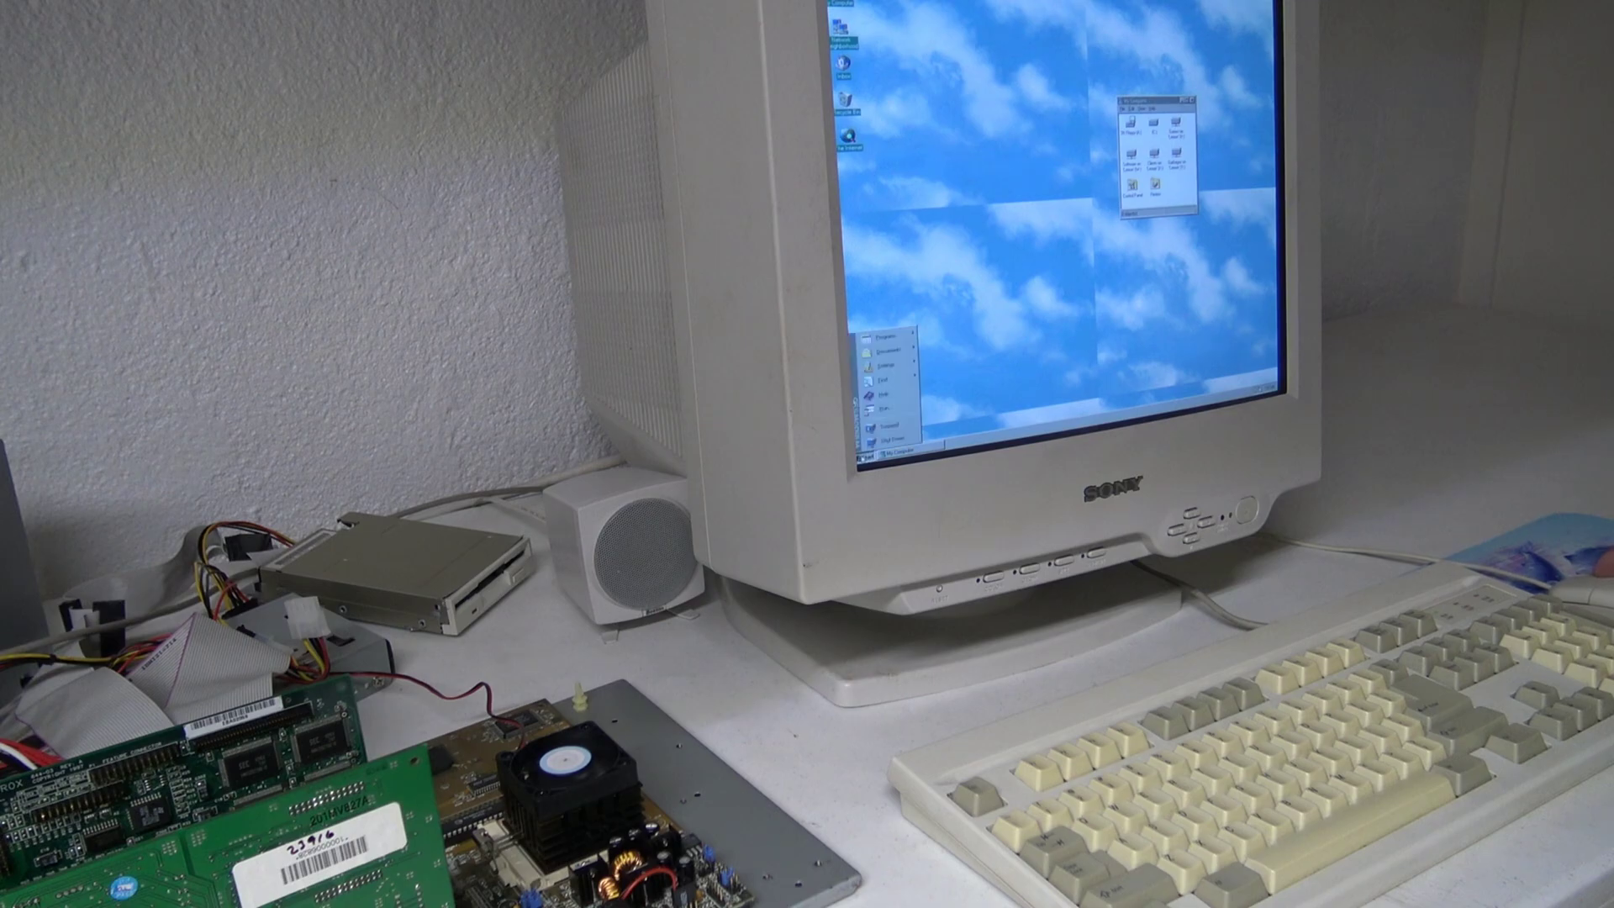